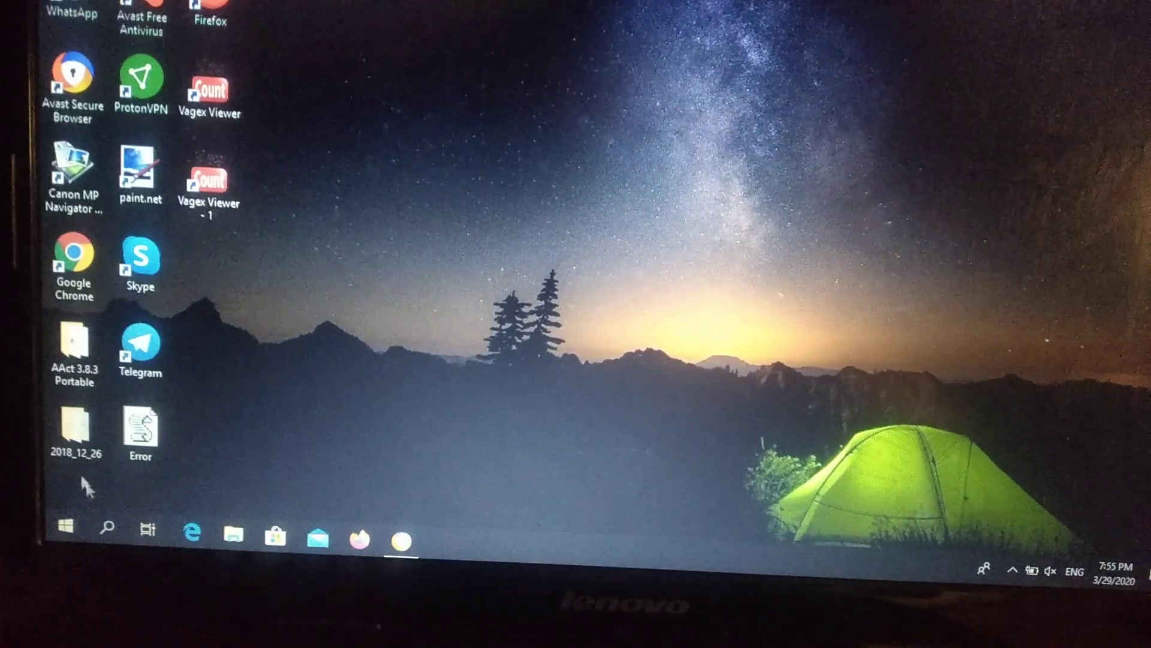
- Search 'troubleshoot' from Start and launch the Troubleshoot settings result
left_click(110, 530)
type("tr")
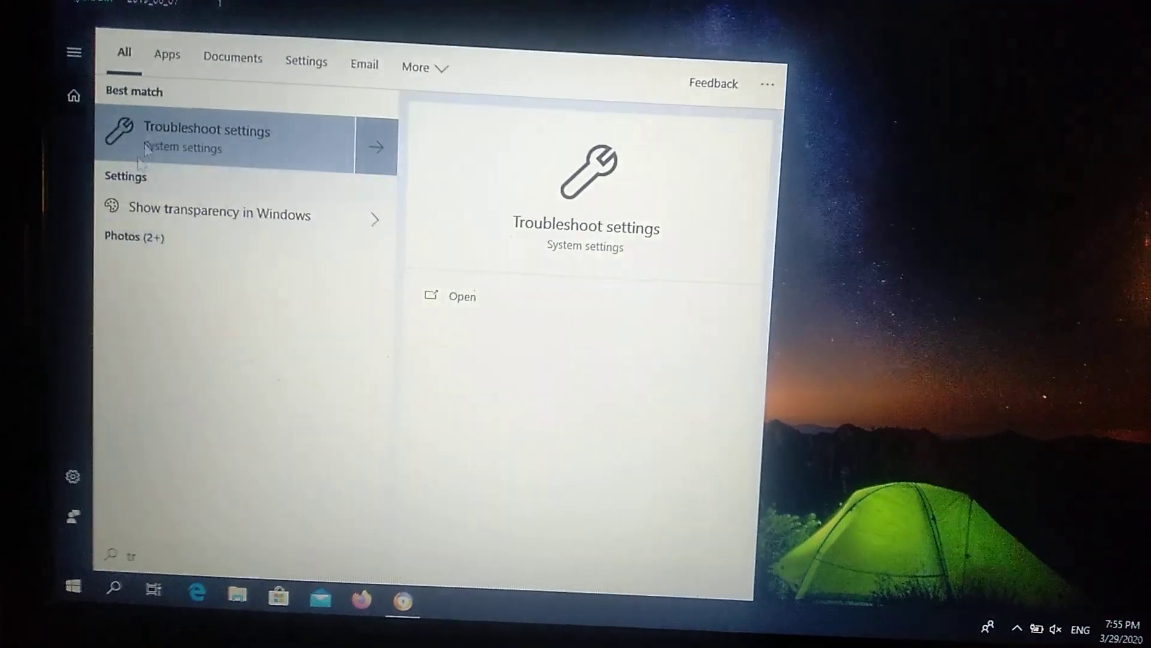
left_click(205, 140)
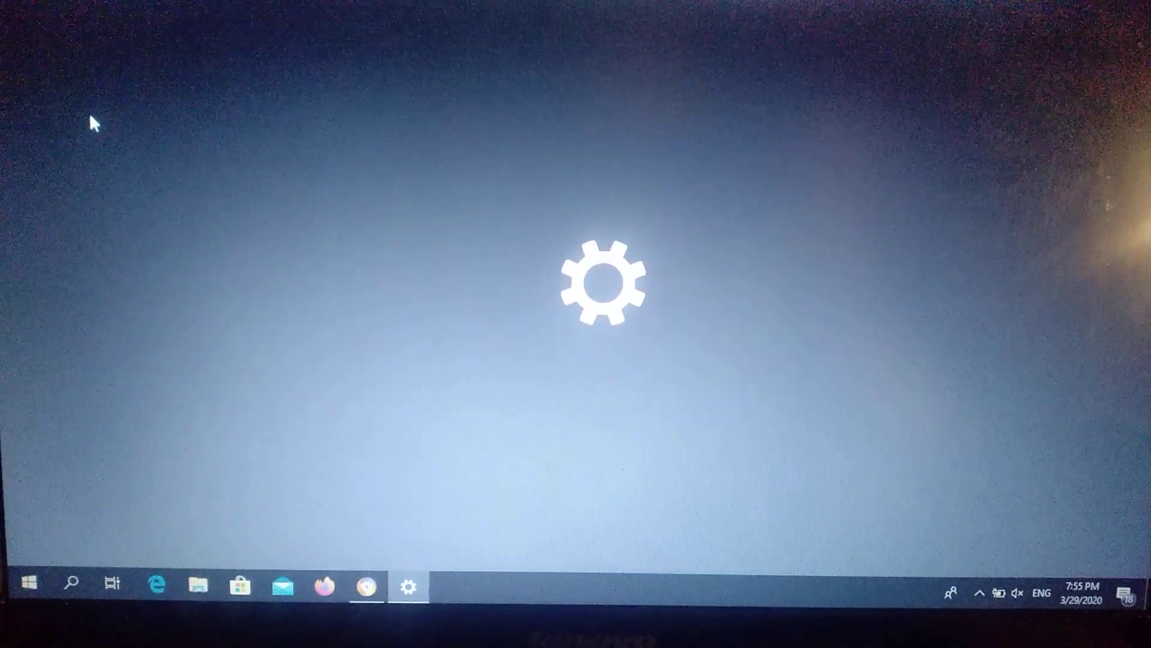